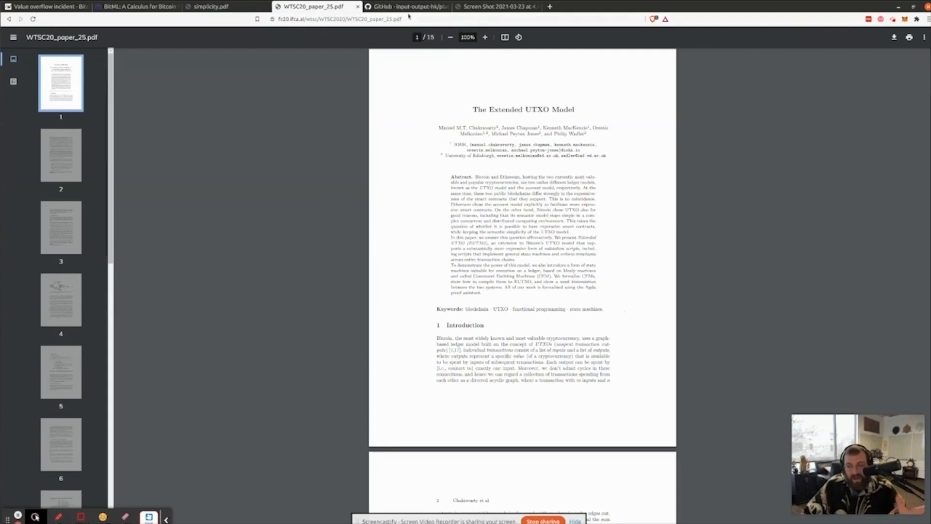
# Step: Switch from the Extended UTXO Model PDF to the input-output-hk/plutus GitHub repository README
pyautogui.click(406, 7)
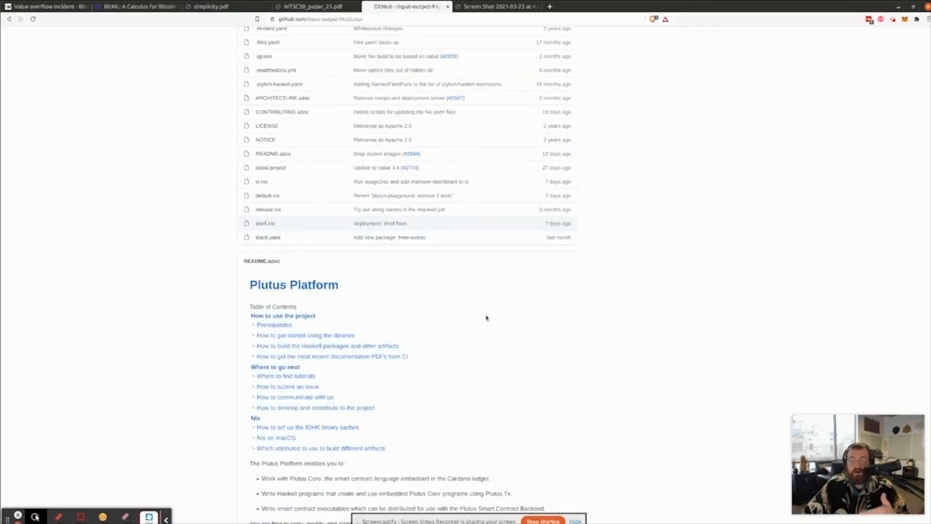
# Step: Display the Alonzo roadmap screenshot showing the March–June timeline
pyautogui.click(498, 7)
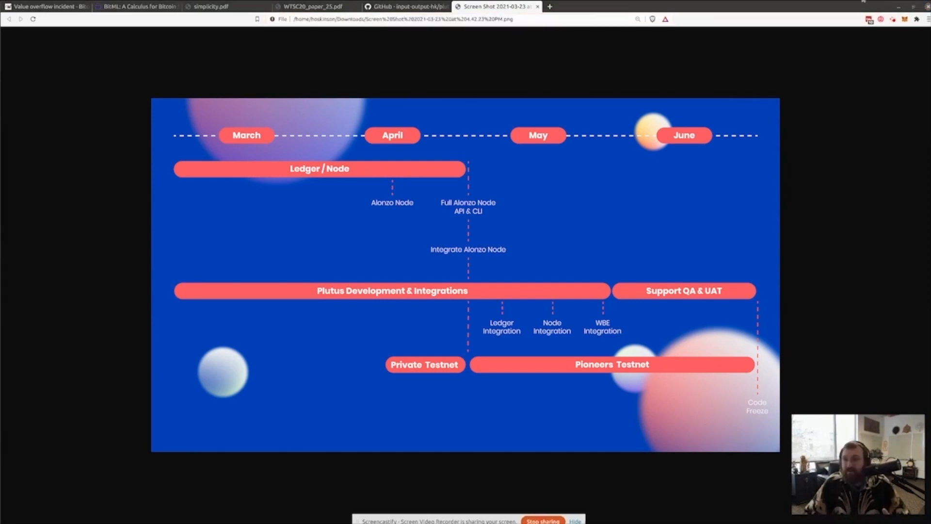
pyautogui.moveTo(847, 93)
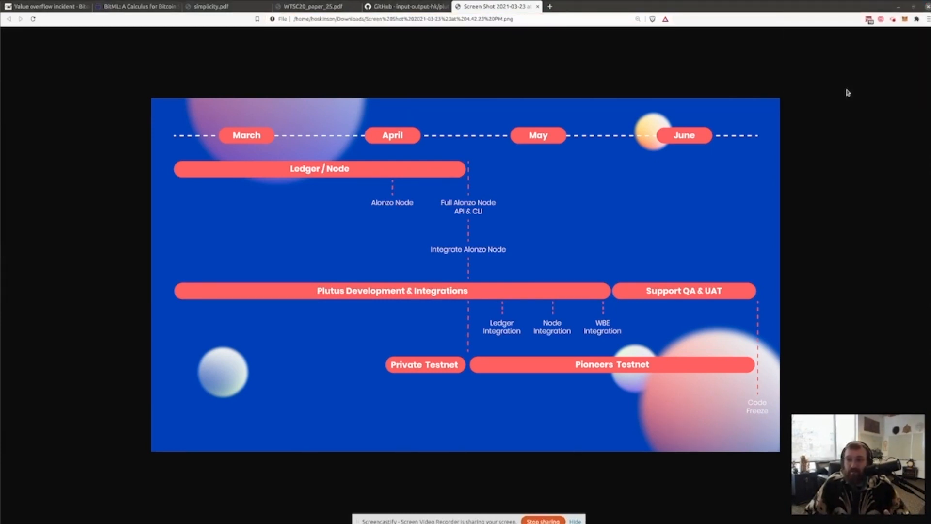